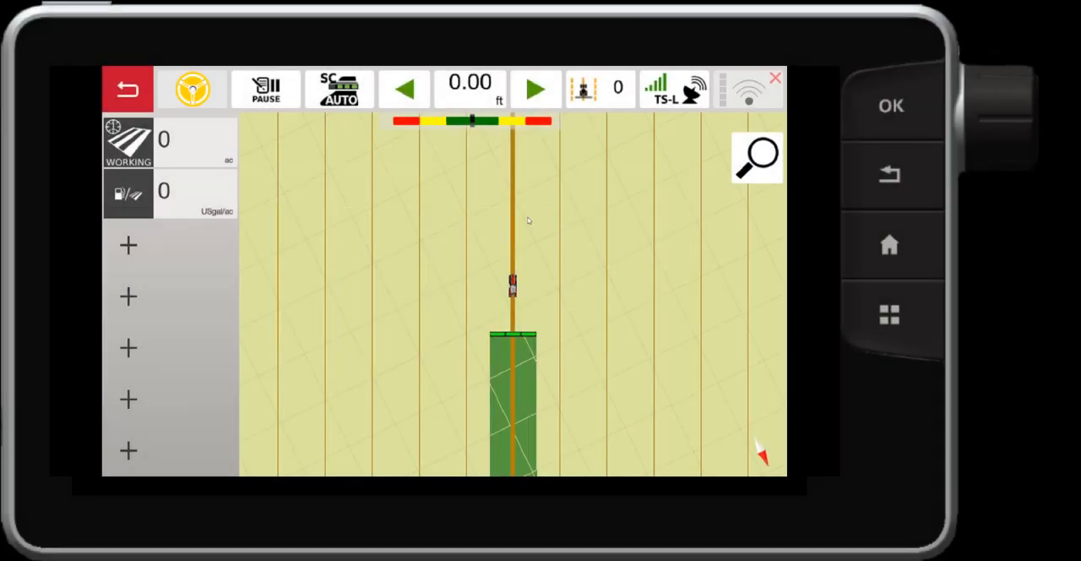
# Step: Bring up the field manager, currently showing GO Mode with no boundary
pyautogui.click(754, 159)
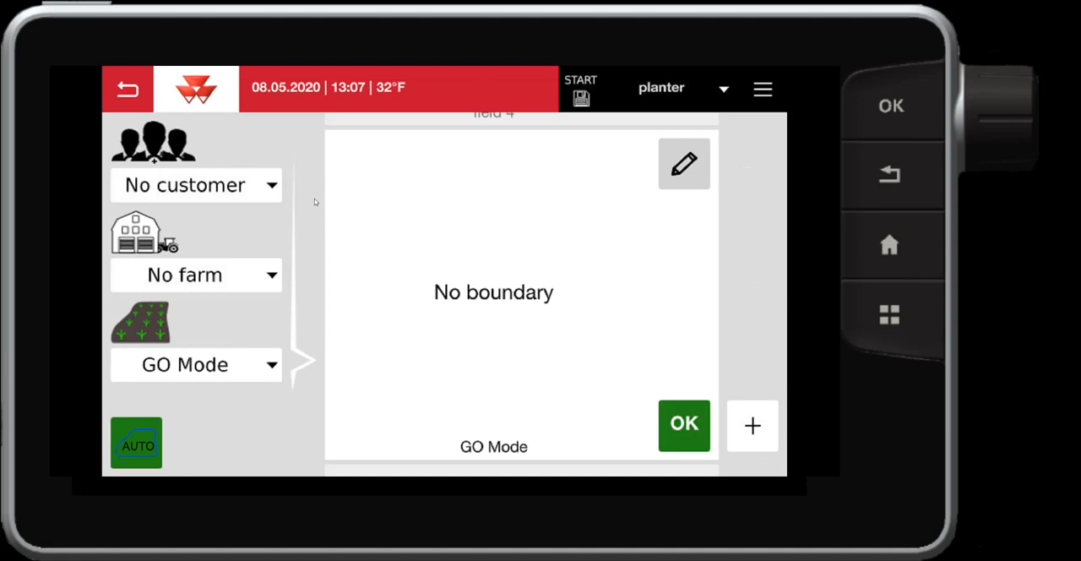
pyautogui.moveTo(342, 233)
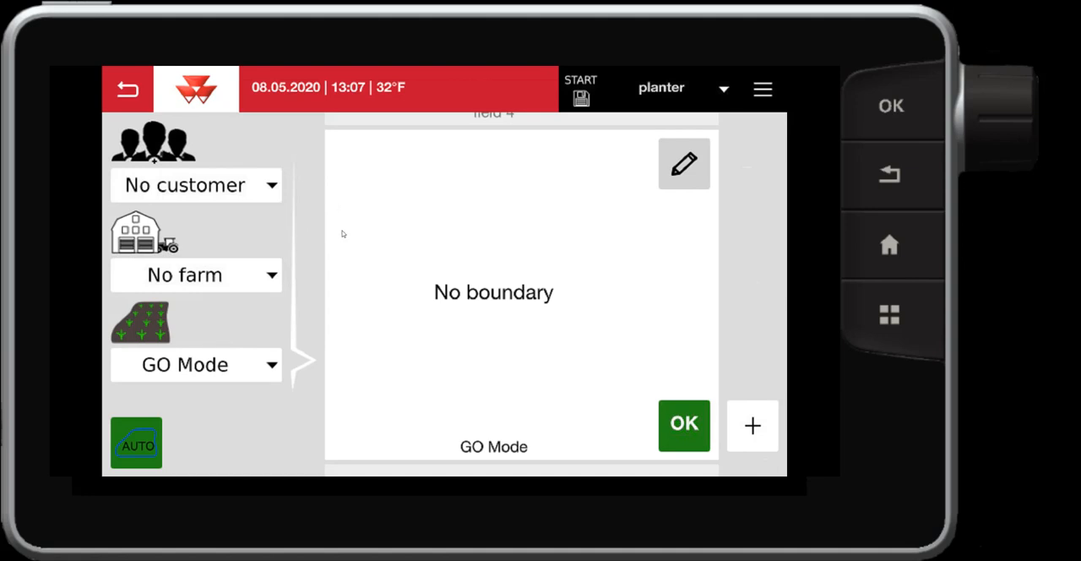
pyautogui.moveTo(230, 277)
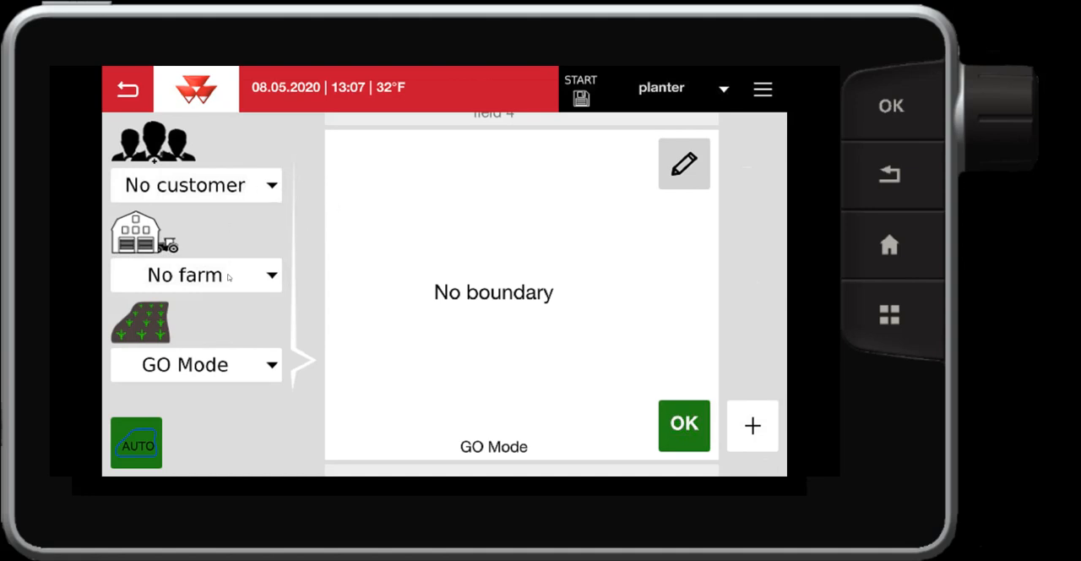
pyautogui.moveTo(253, 216)
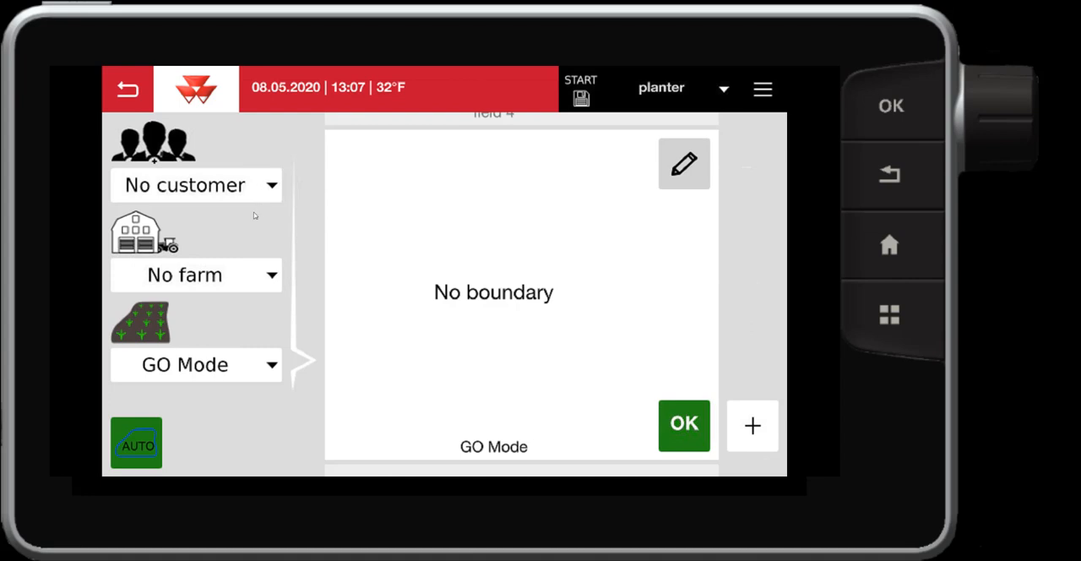
pyautogui.moveTo(193, 365)
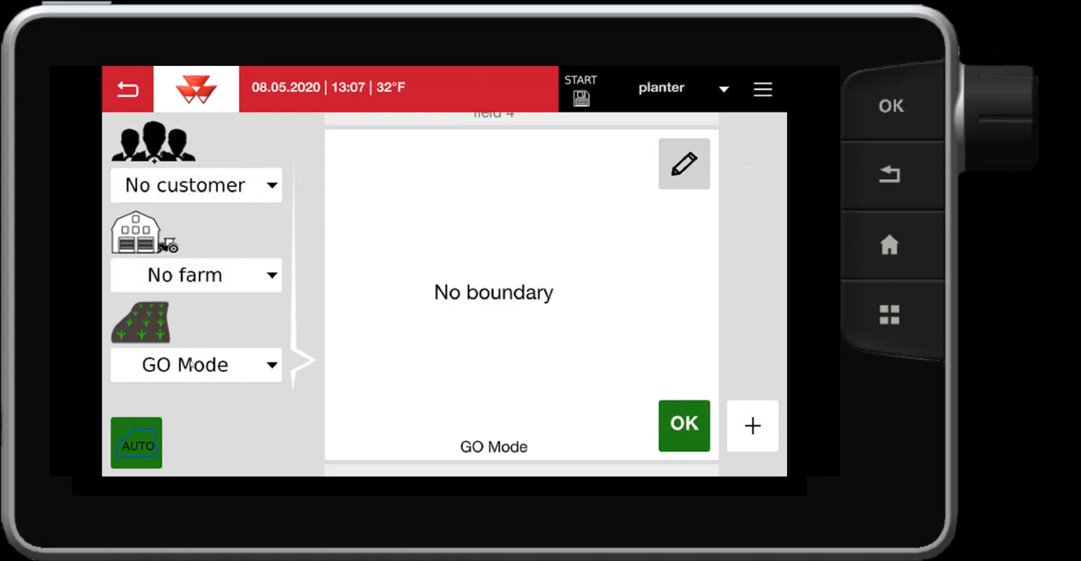
pyautogui.moveTo(441, 302)
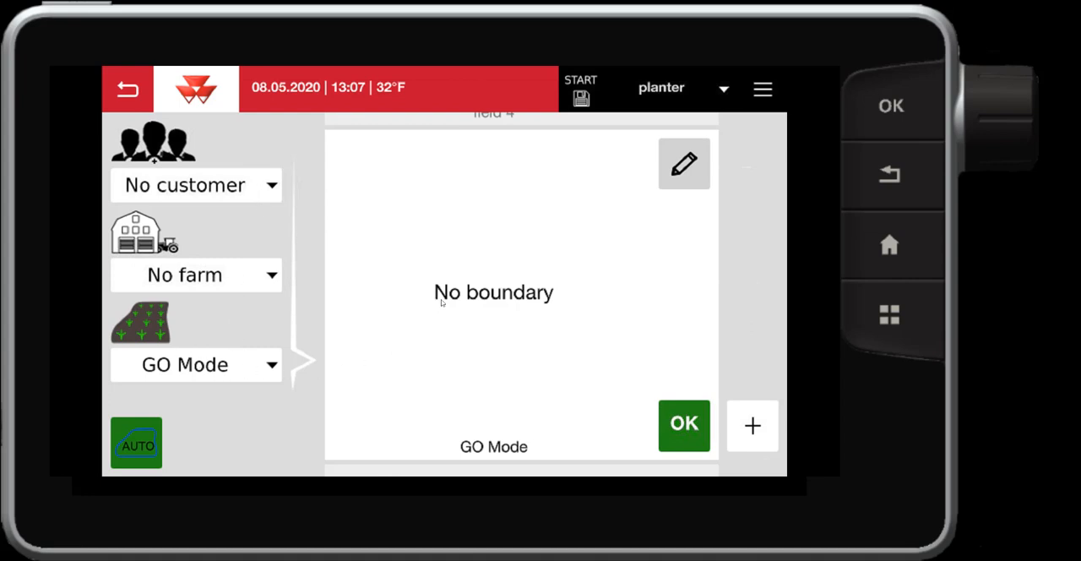
pyautogui.moveTo(466, 267)
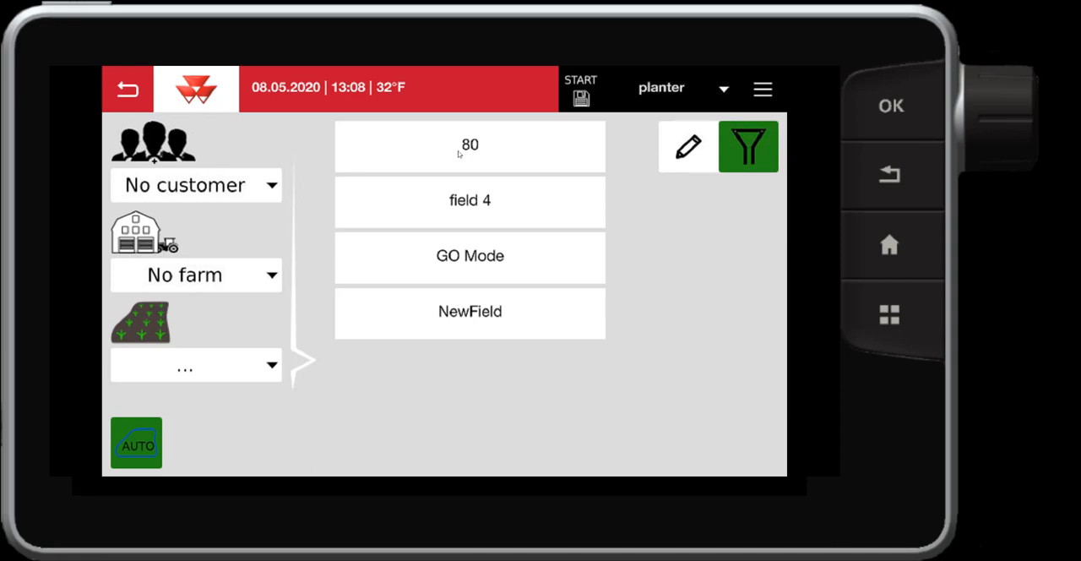
# Step: Make field 80 (4.26 ac, with boundary) the working field and confirm it
pyautogui.click(469, 145)
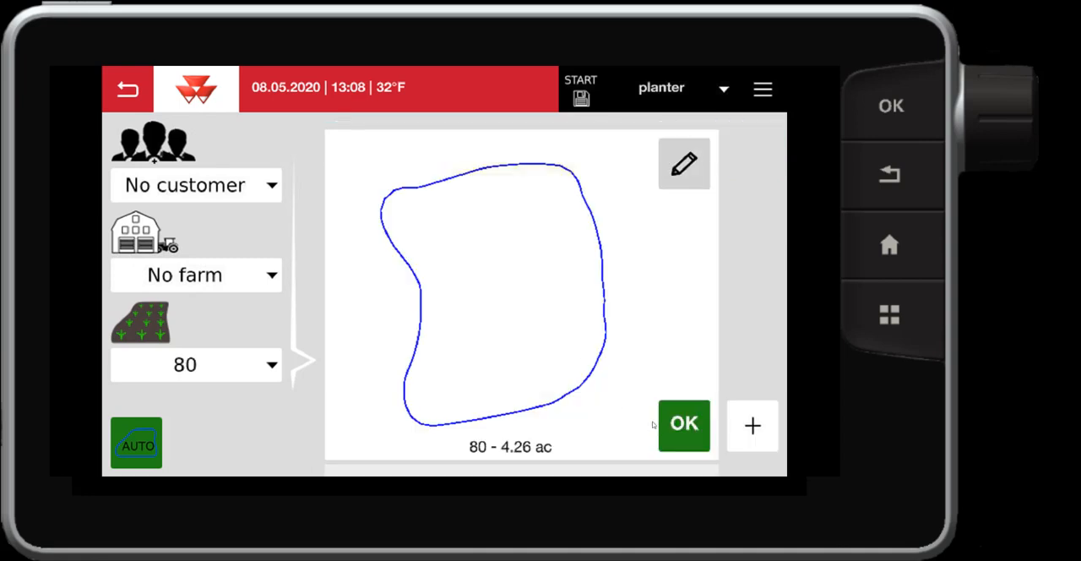
pyautogui.moveTo(516, 233)
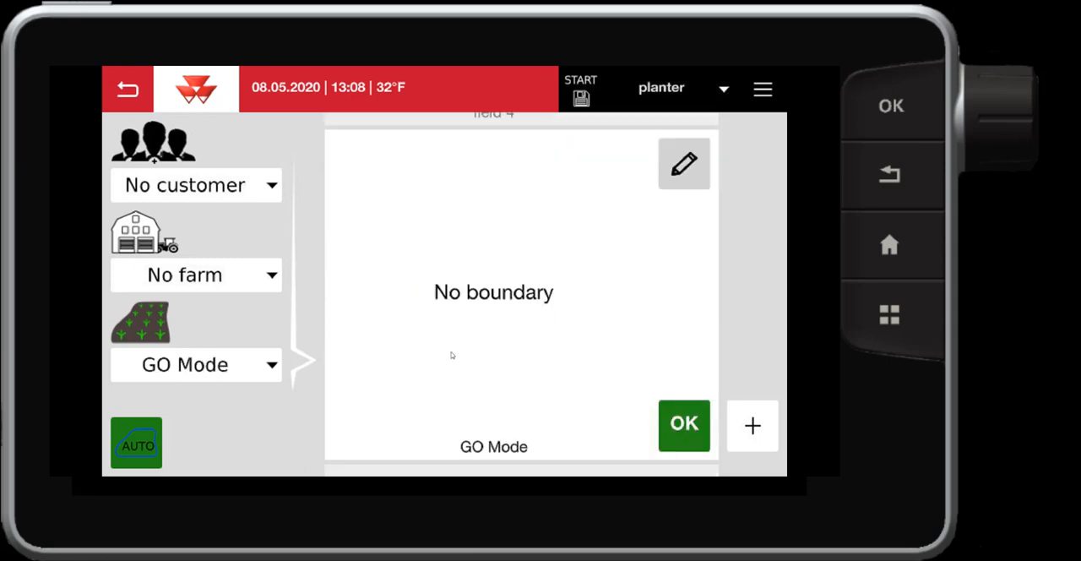
pyautogui.click(196, 365)
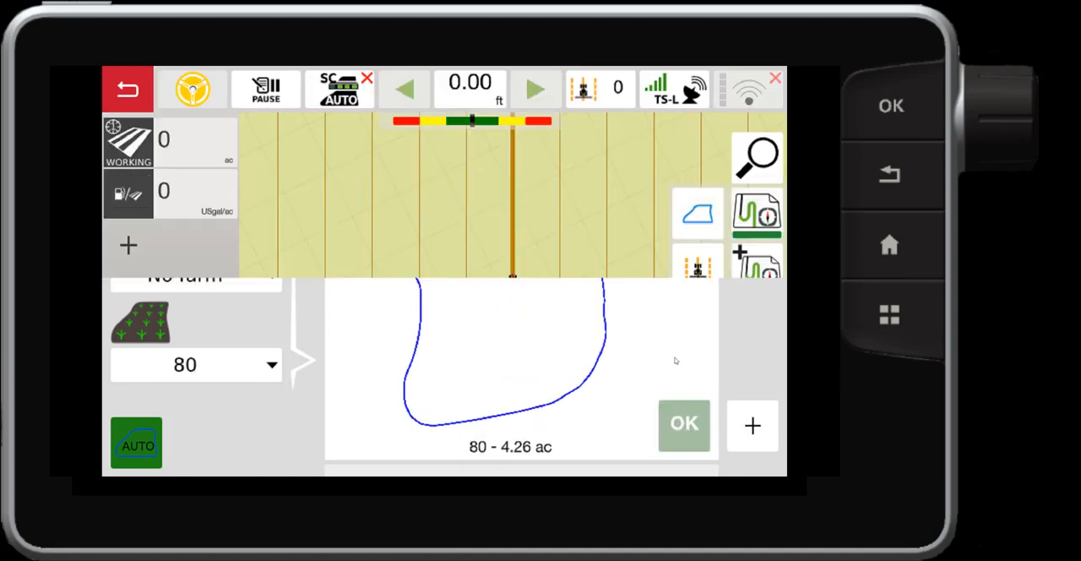
# Step: Acknowledge the vehicle-out-of-boundary warning and return to the field 80 map
pyautogui.click(682, 424)
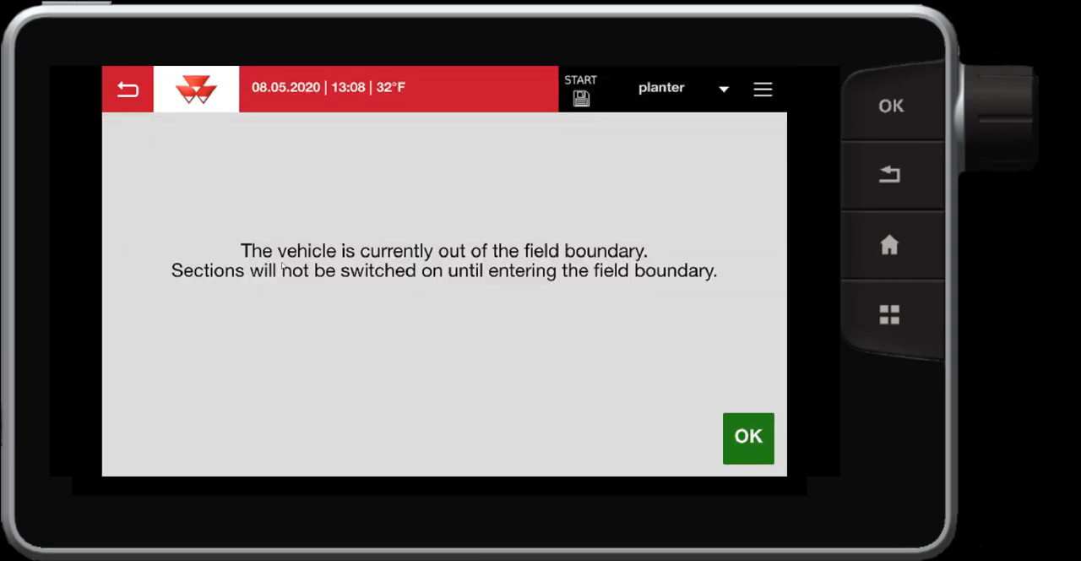
pyautogui.moveTo(278, 282)
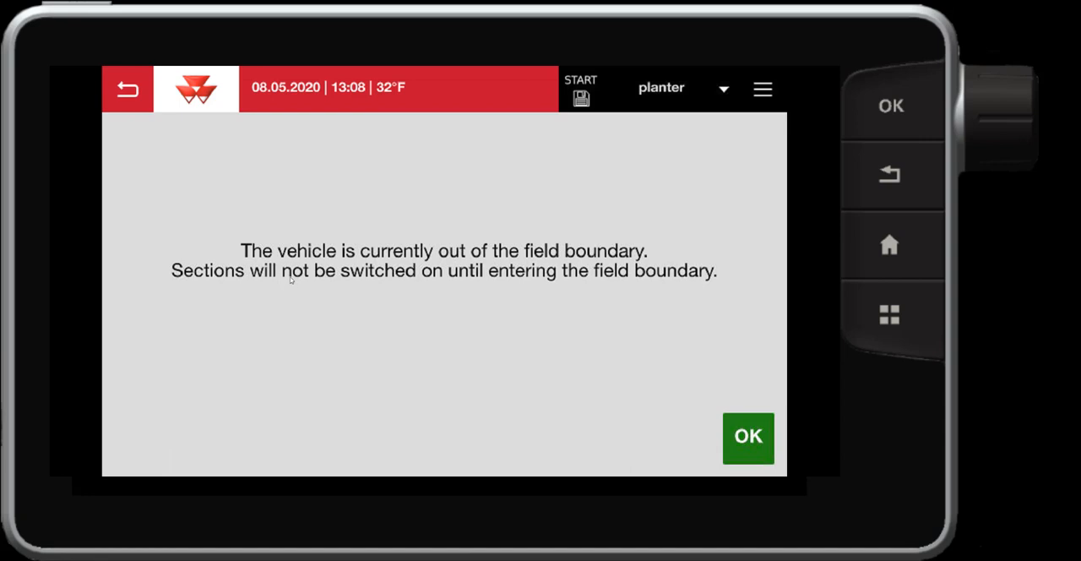
pyautogui.click(746, 437)
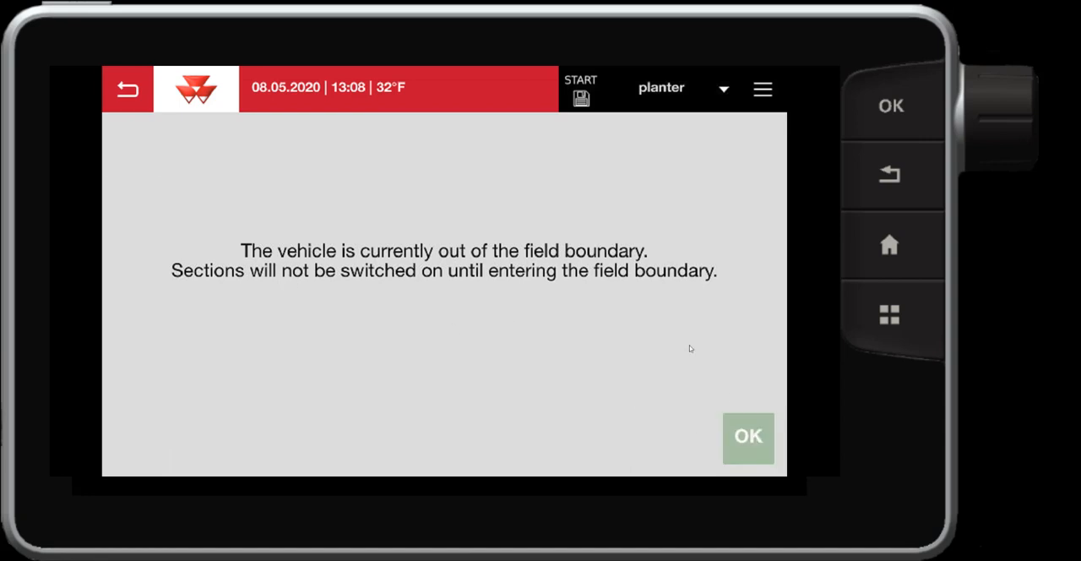
pyautogui.click(746, 436)
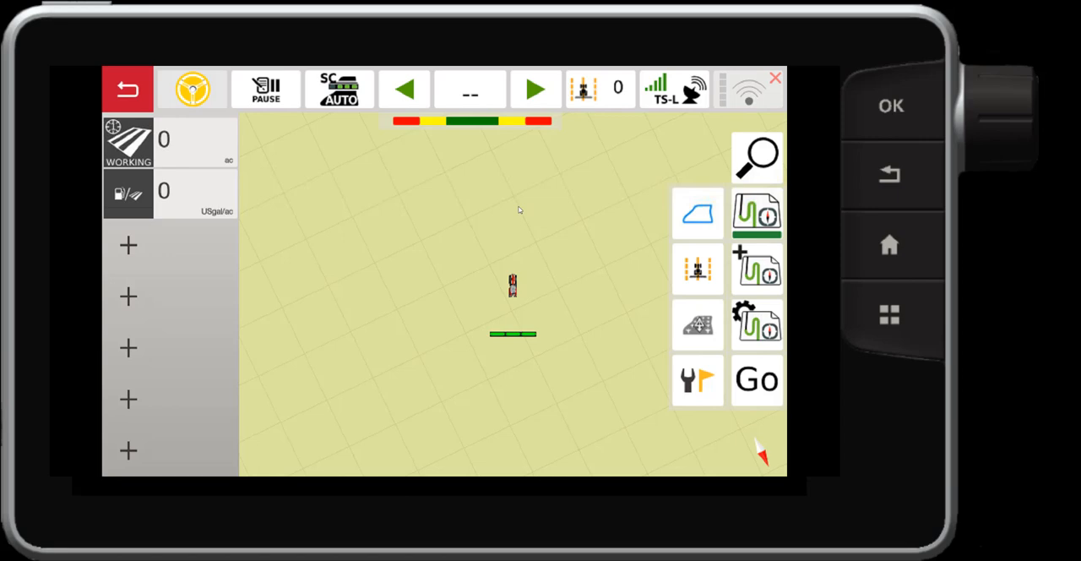
pyautogui.moveTo(480, 208)
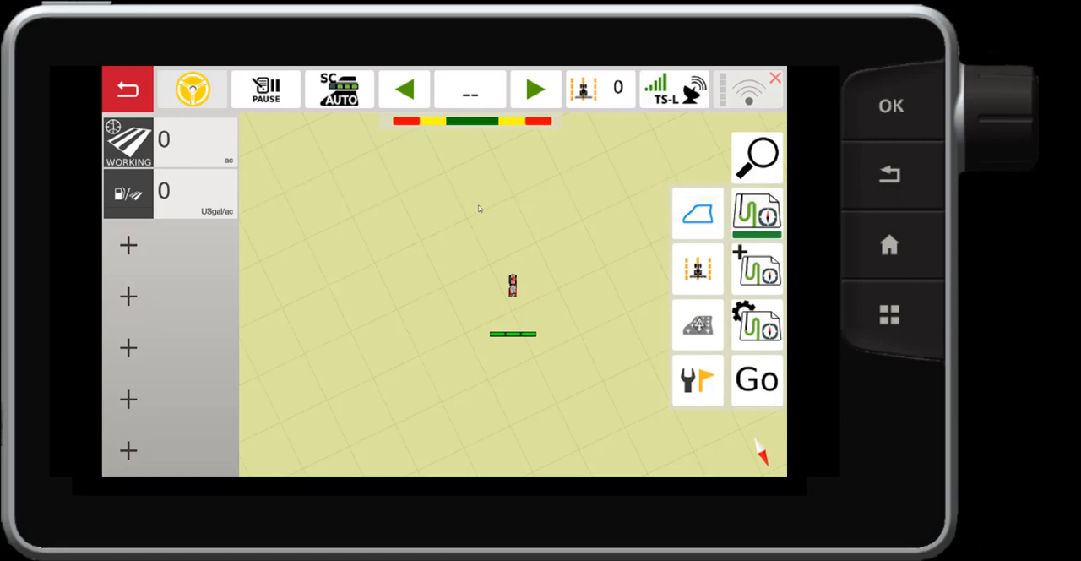
pyautogui.moveTo(690, 270)
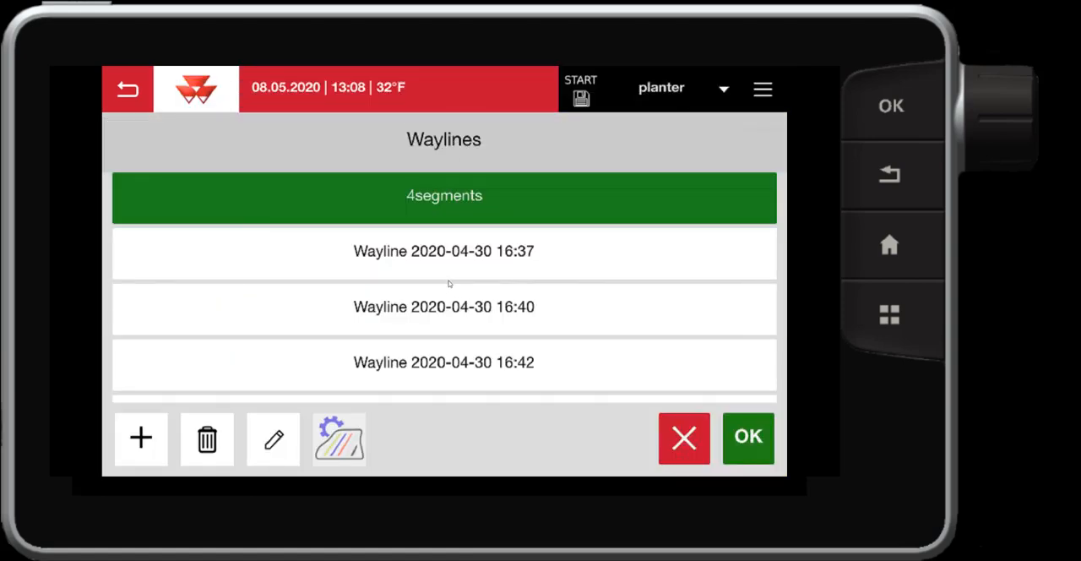
pyautogui.click(442, 249)
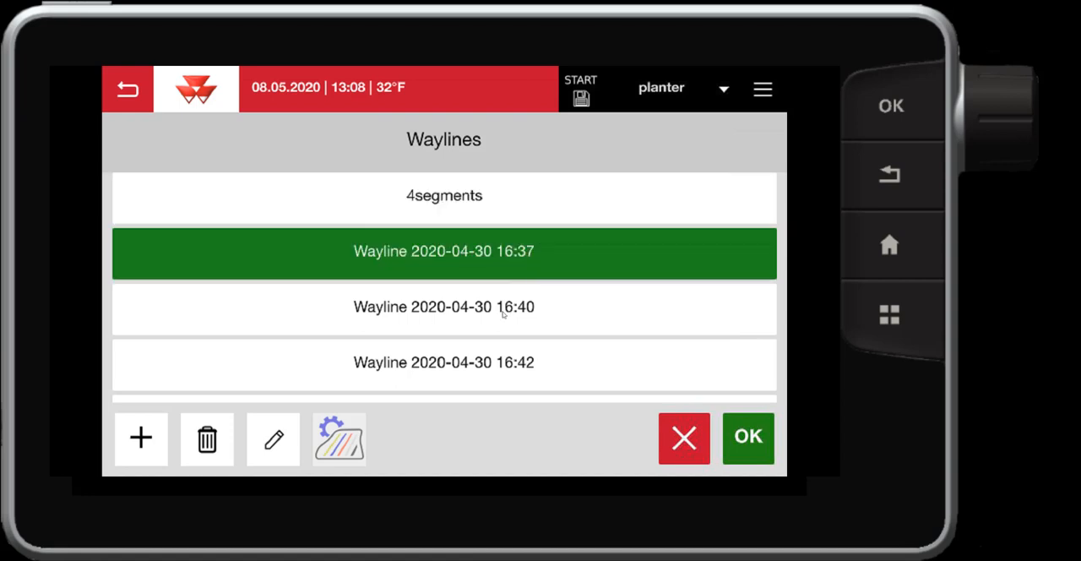
pyautogui.click(746, 438)
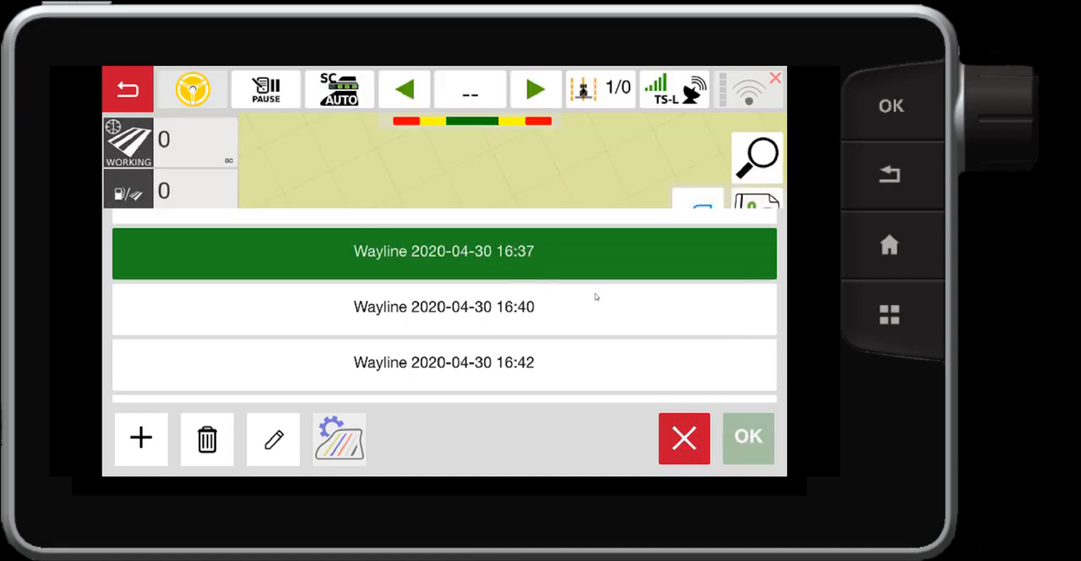
pyautogui.click(747, 435)
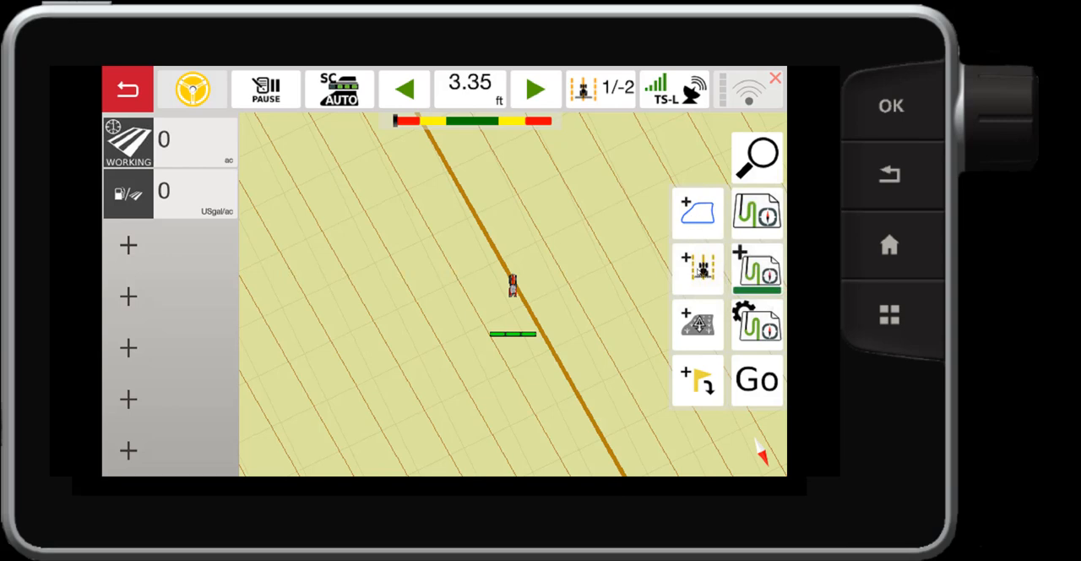
# Step: Begin an A-plus-angle wayline at the tractor with heading 205.7434
pyautogui.click(696, 268)
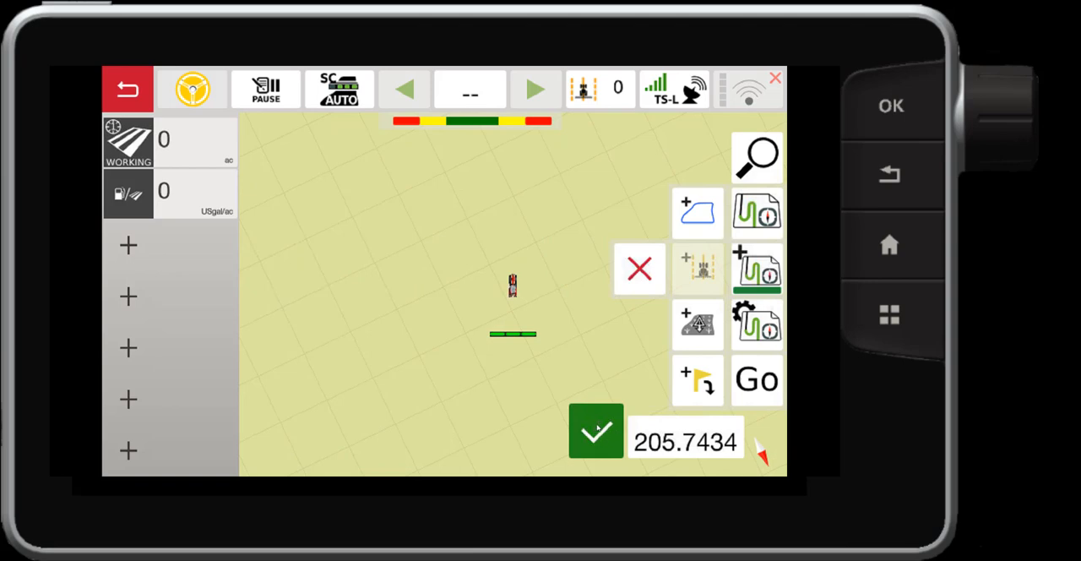
pyautogui.click(595, 432)
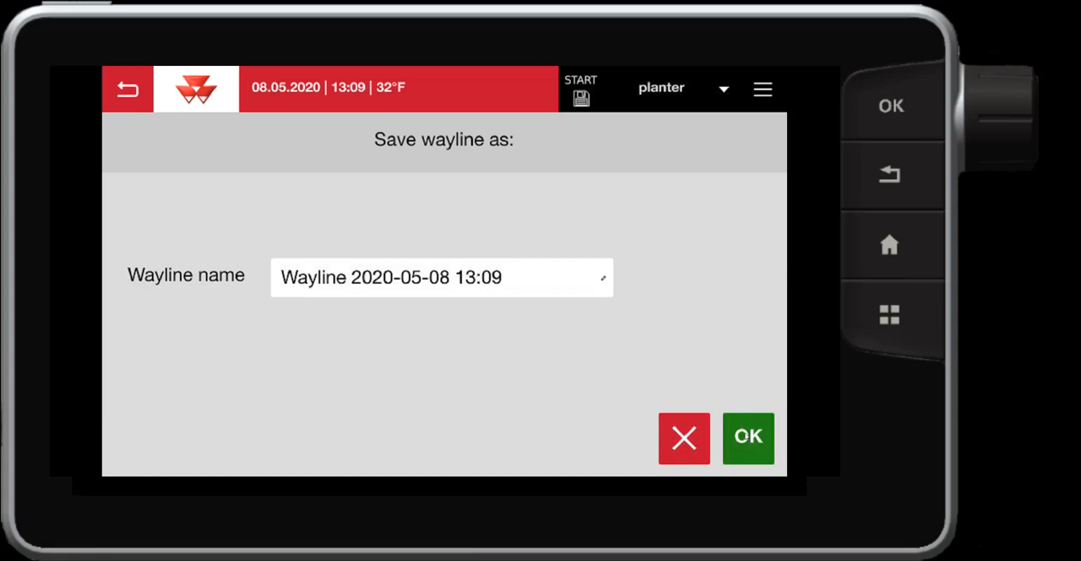
pyautogui.click(746, 439)
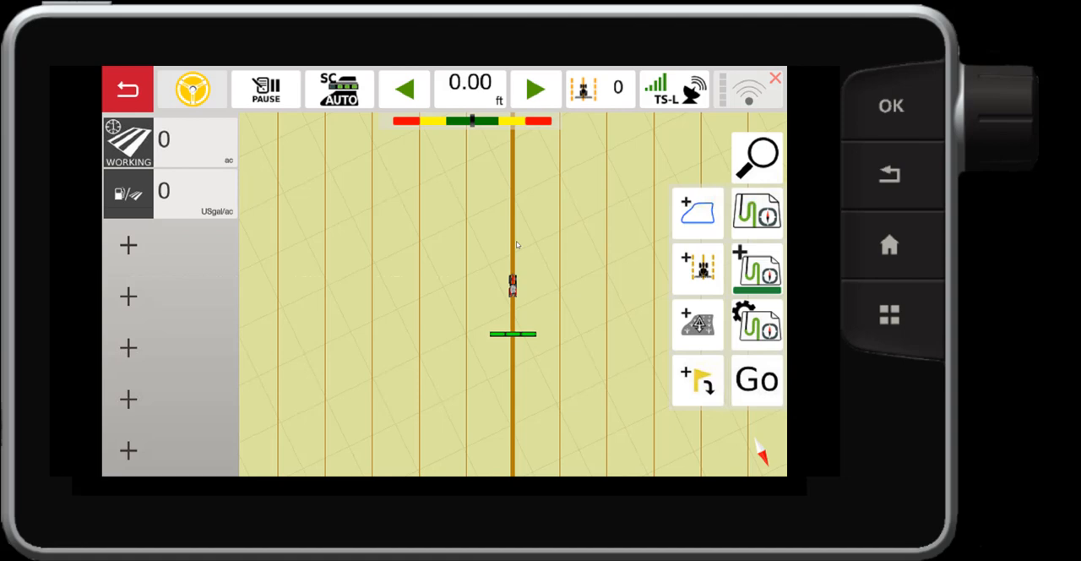
pyautogui.moveTo(523, 257)
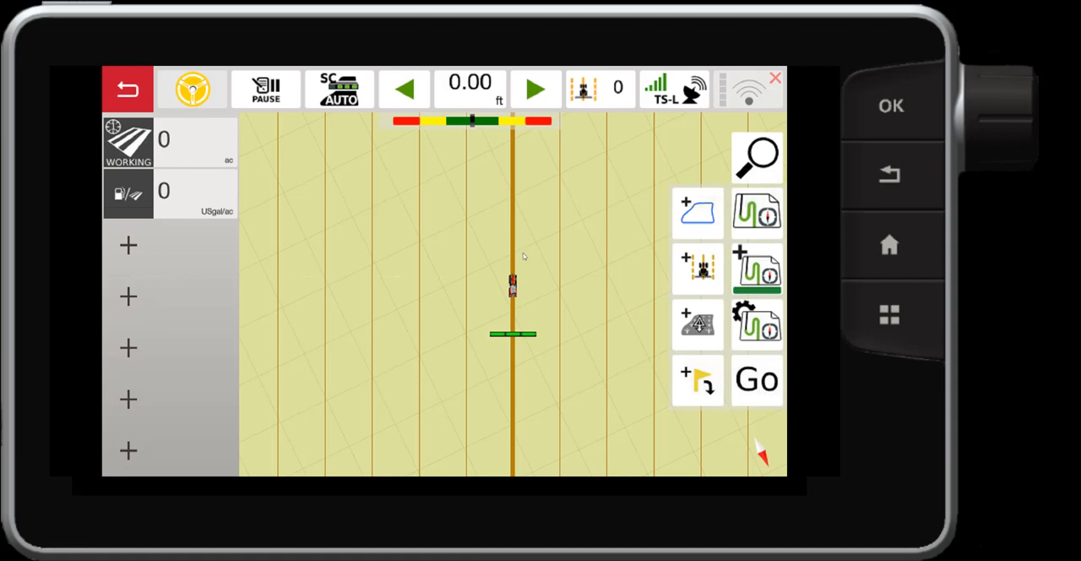
pyautogui.moveTo(523, 262)
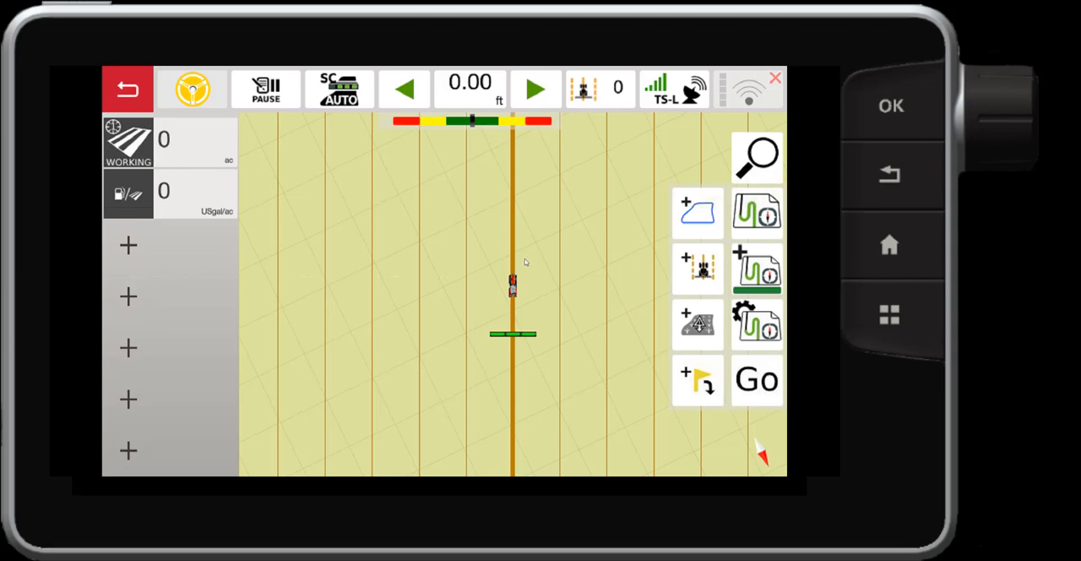